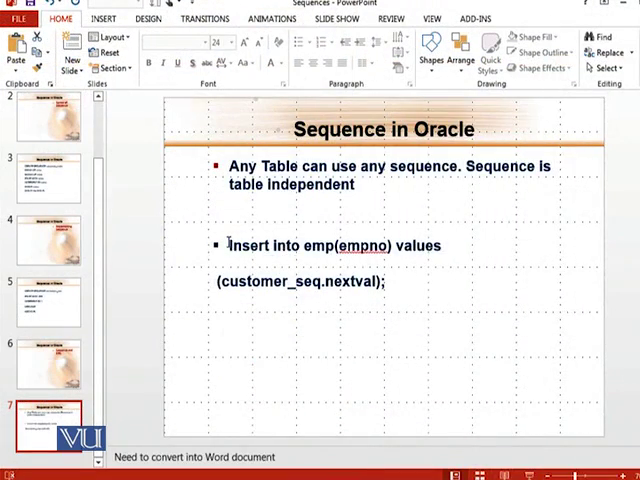
Step: Select the emp insert example using customer_seq.nextval on the PowerPoint slide
{"action": "left_click_drag", "start_coordinate": [228, 245], "coordinate": [398, 286]}
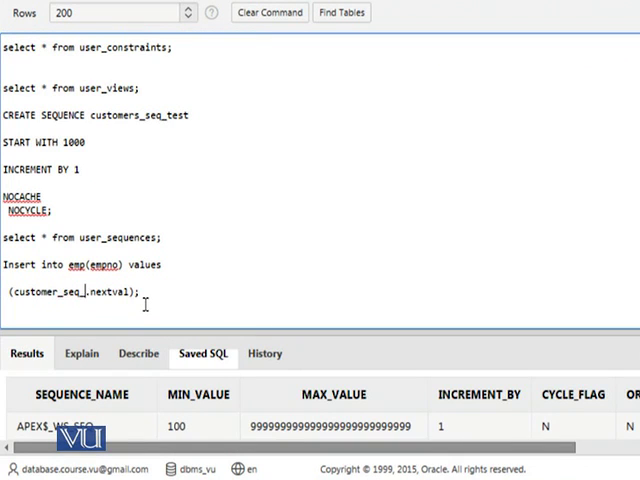
Step: Rename the sequence in the emp insert to customers_seq_test.nextval
{"action": "type", "text": "test"}
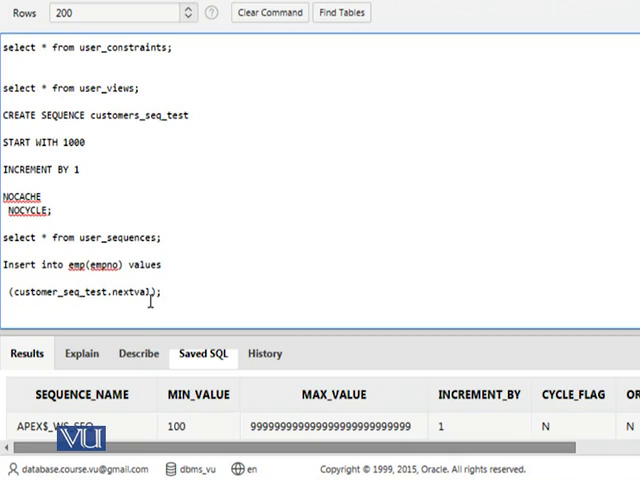
{"action": "triple_click", "coordinate": [80, 291]}
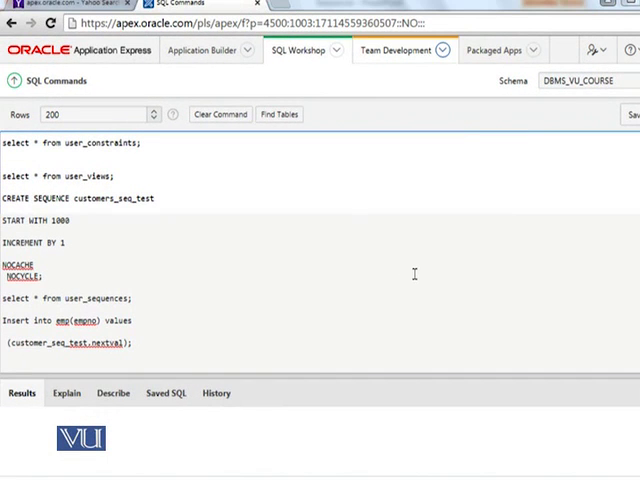
{"action": "left_click_drag", "start_coordinate": [4, 320], "coordinate": [130, 343]}
{"action": "type", "text": "s"}
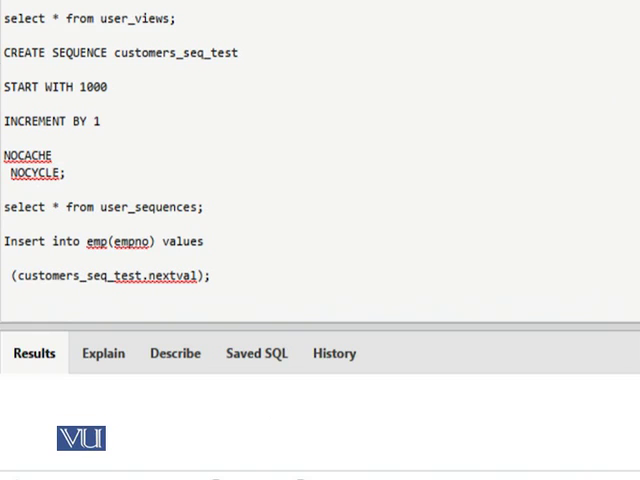
Step: Run the customers_seq_test insert into emp and start typing select * from emp
{"action": "left_click_drag", "start_coordinate": [5, 241], "coordinate": [210, 276]}
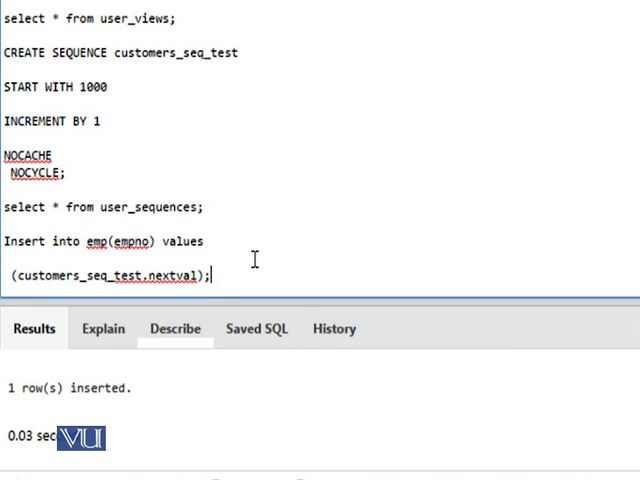
{"action": "type", "text": "select * from emp;"}
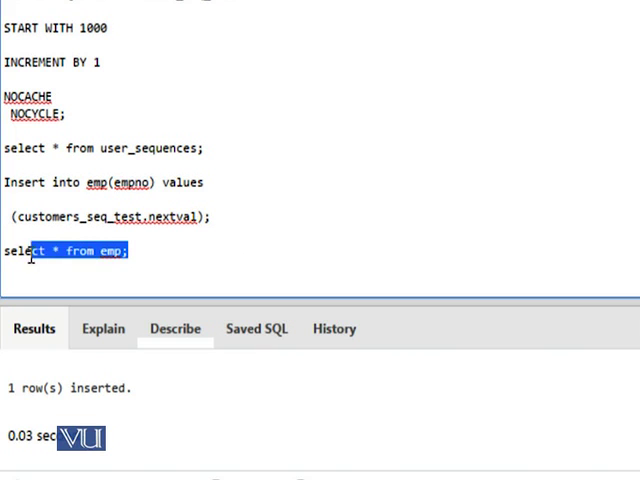
Step: Run select * from emp and scroll to the new rows 1000 and 1002
{"action": "left_click", "coordinate": [130, 250]}
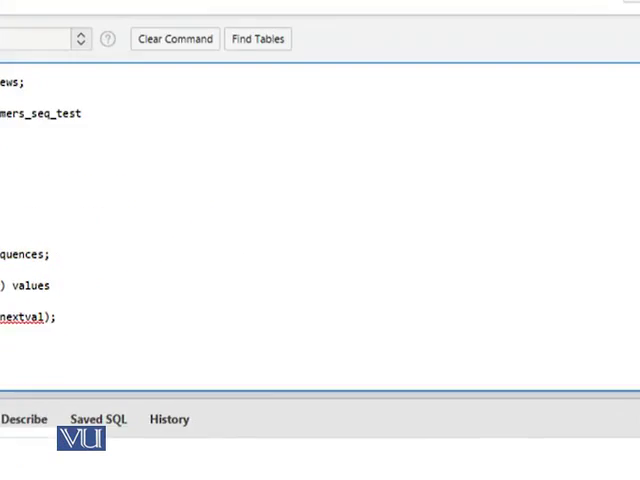
{"action": "left_click", "coordinate": [612, 150]}
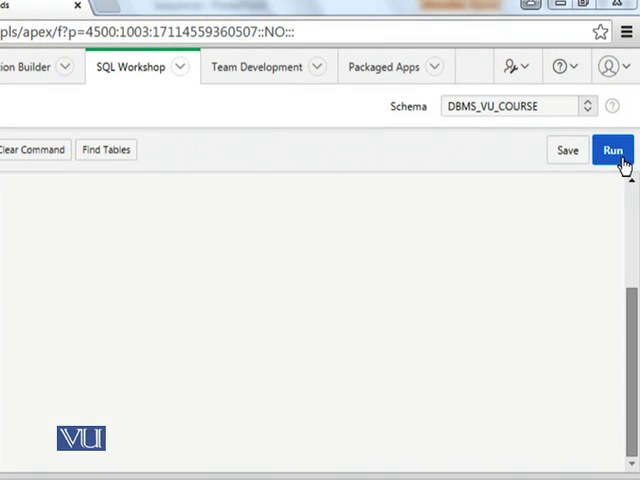
{"action": "left_click", "coordinate": [613, 150]}
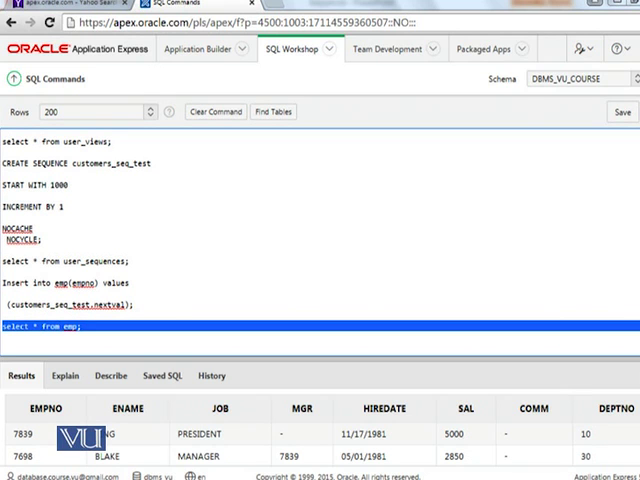
{"action": "scroll", "scroll_direction": "down", "scroll_amount": 3}
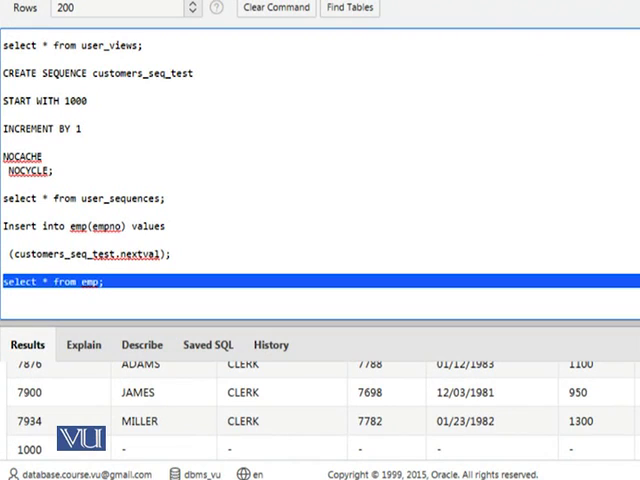
{"action": "mouse_move", "coordinate": [33, 461]}
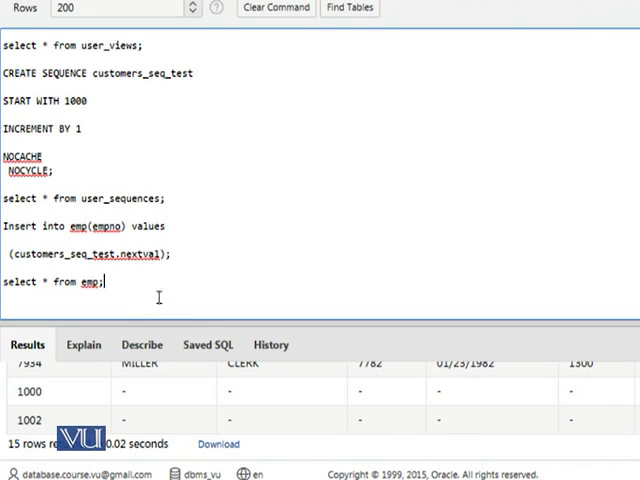
Step: Rerun the statements for 16 emp rows and change the query's table to dual
{"action": "left_click_drag", "start_coordinate": [7, 226], "coordinate": [172, 254]}
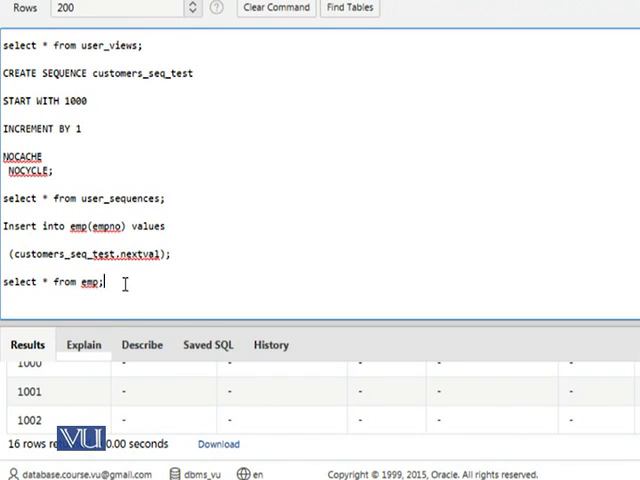
{"action": "type", "text": "dual"}
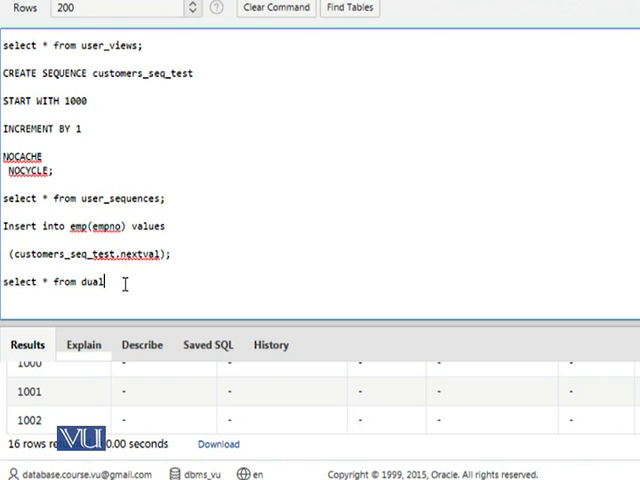
Step: Type select customers_seq_test.nextval, customers_seq_test.currval from dual;
{"action": "type", "text": ";"}
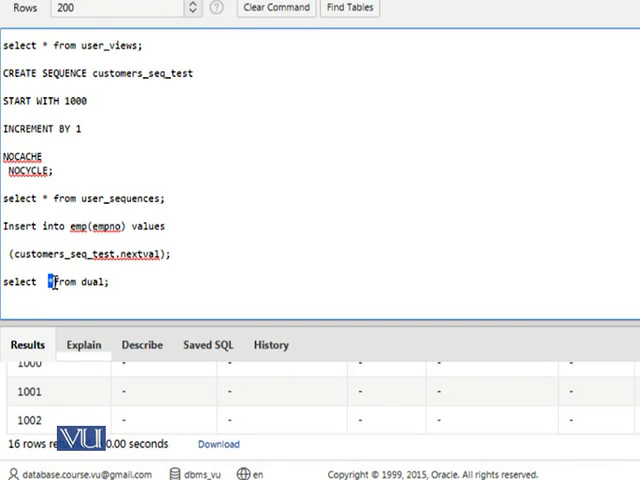
{"action": "type", "text": "customers_seq_test.nextval)"}
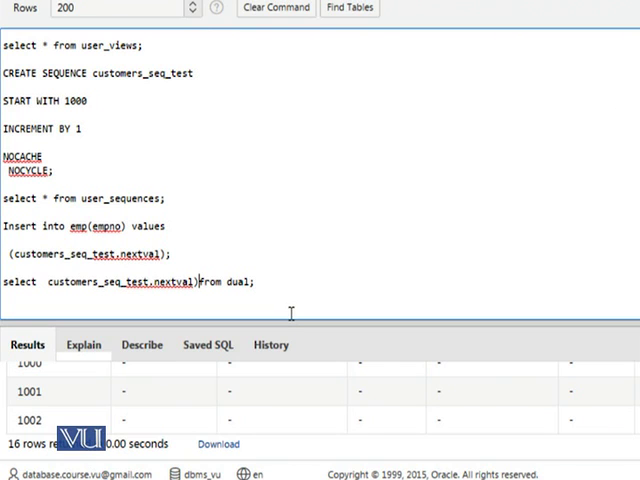
{"action": "type", "text": ", customers_seq_test.nextval"}
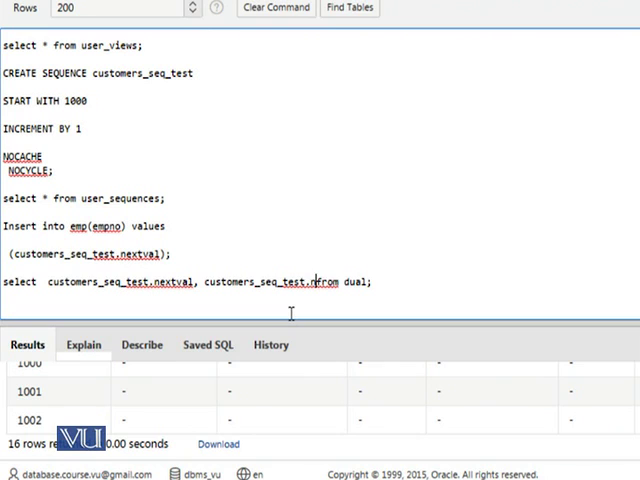
{"action": "type", "text": "currval"}
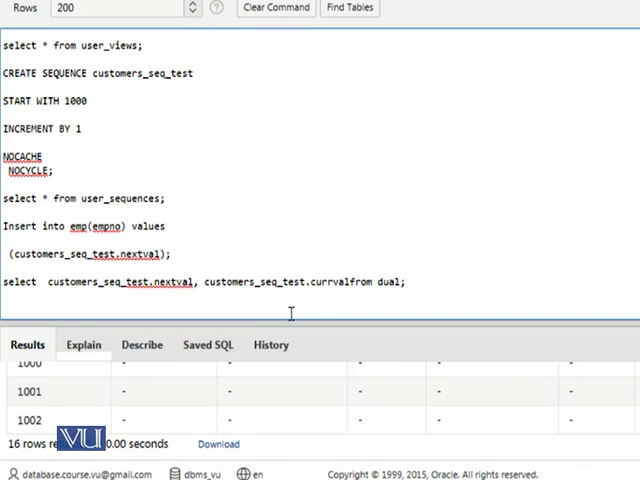